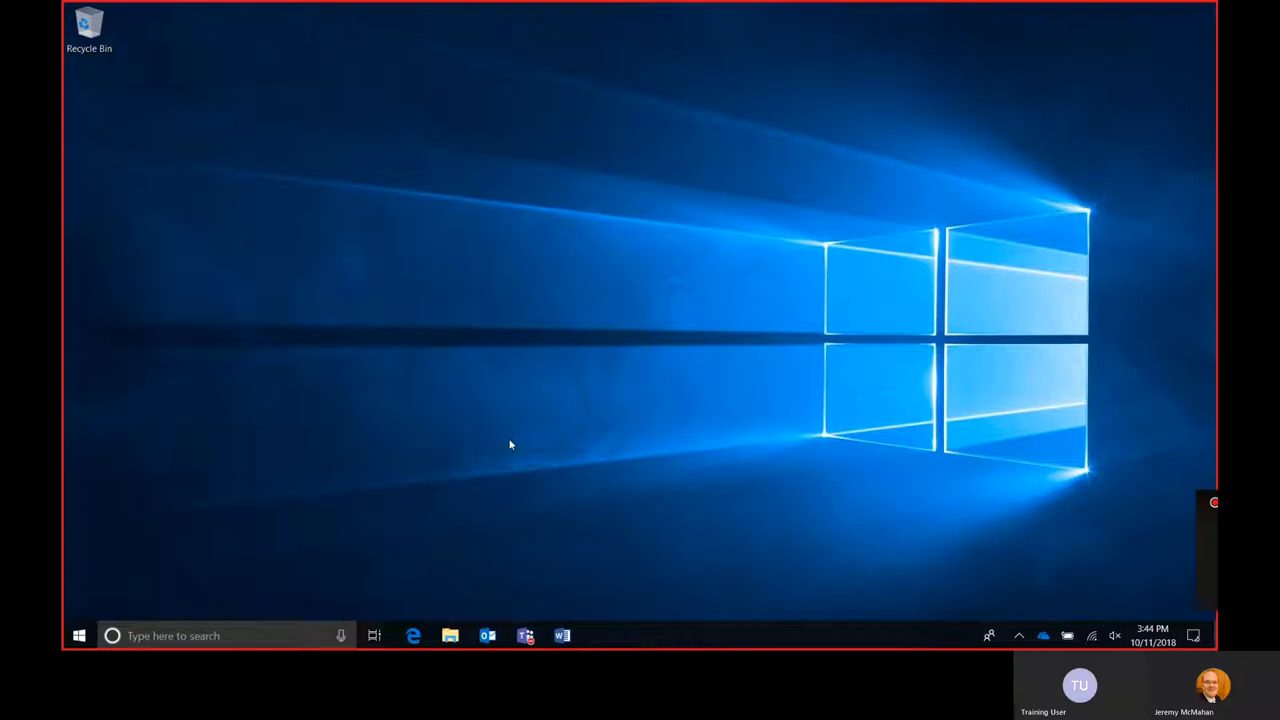
{"action": "mouse_move", "coordinate": [535, 433]}
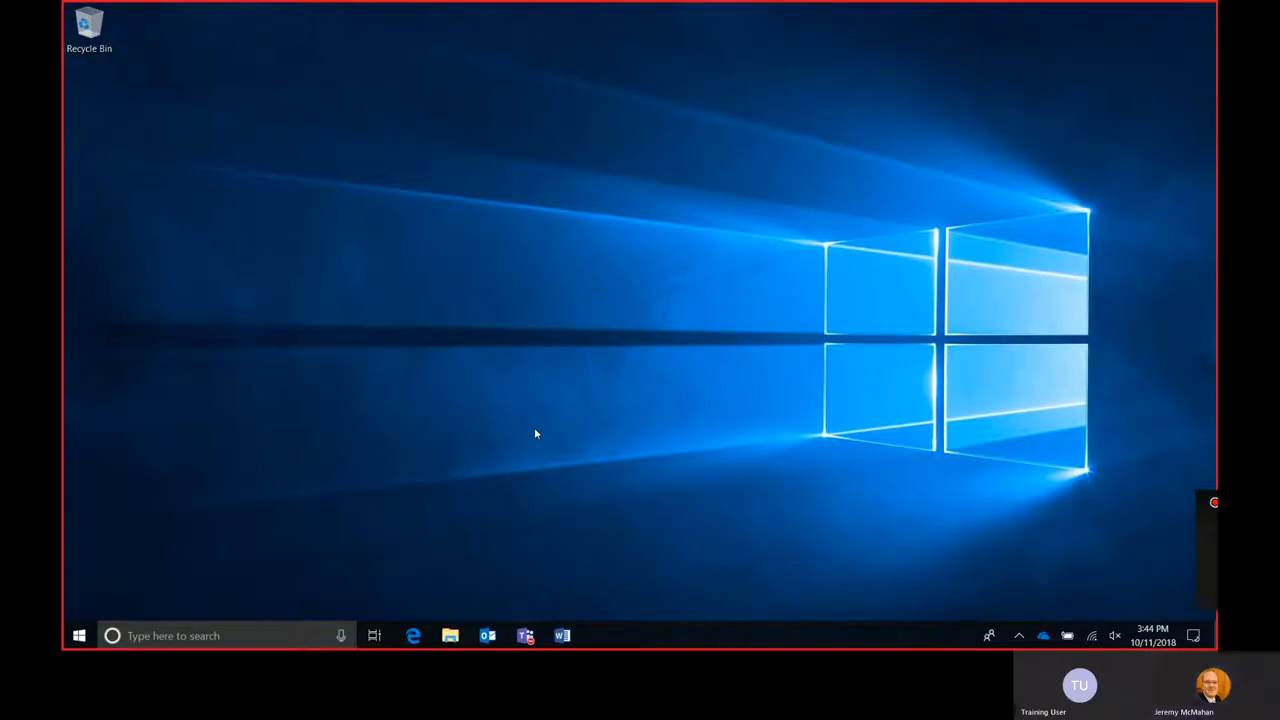
{"action": "mouse_move", "coordinate": [530, 488]}
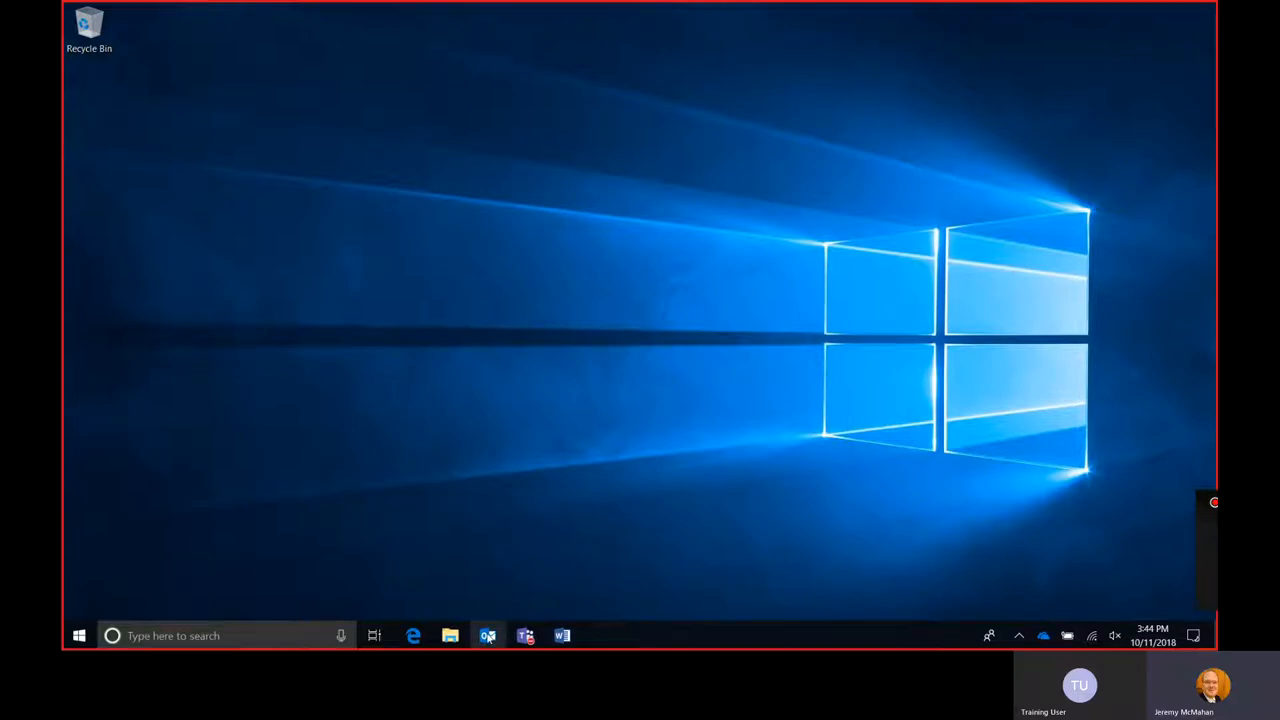
Launch Outlook and show the training account's Account Information page.
{"action": "left_click", "coordinate": [487, 635]}
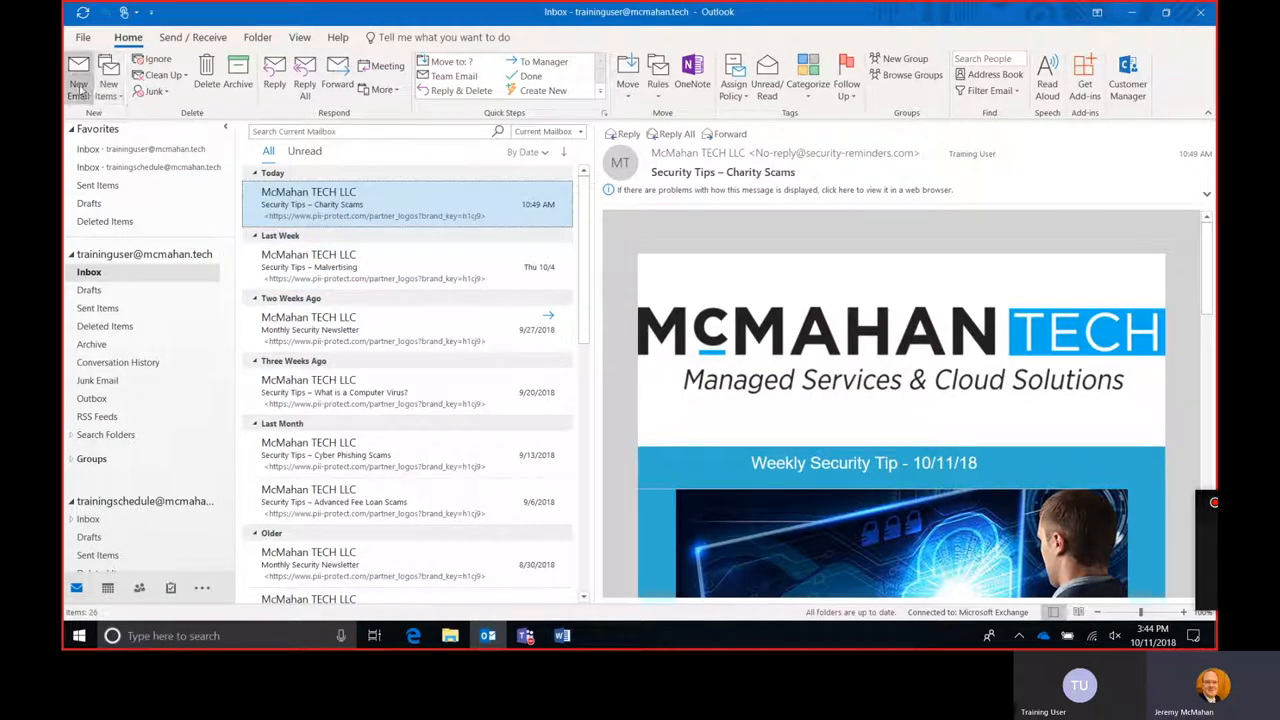
{"action": "left_click", "coordinate": [78, 74]}
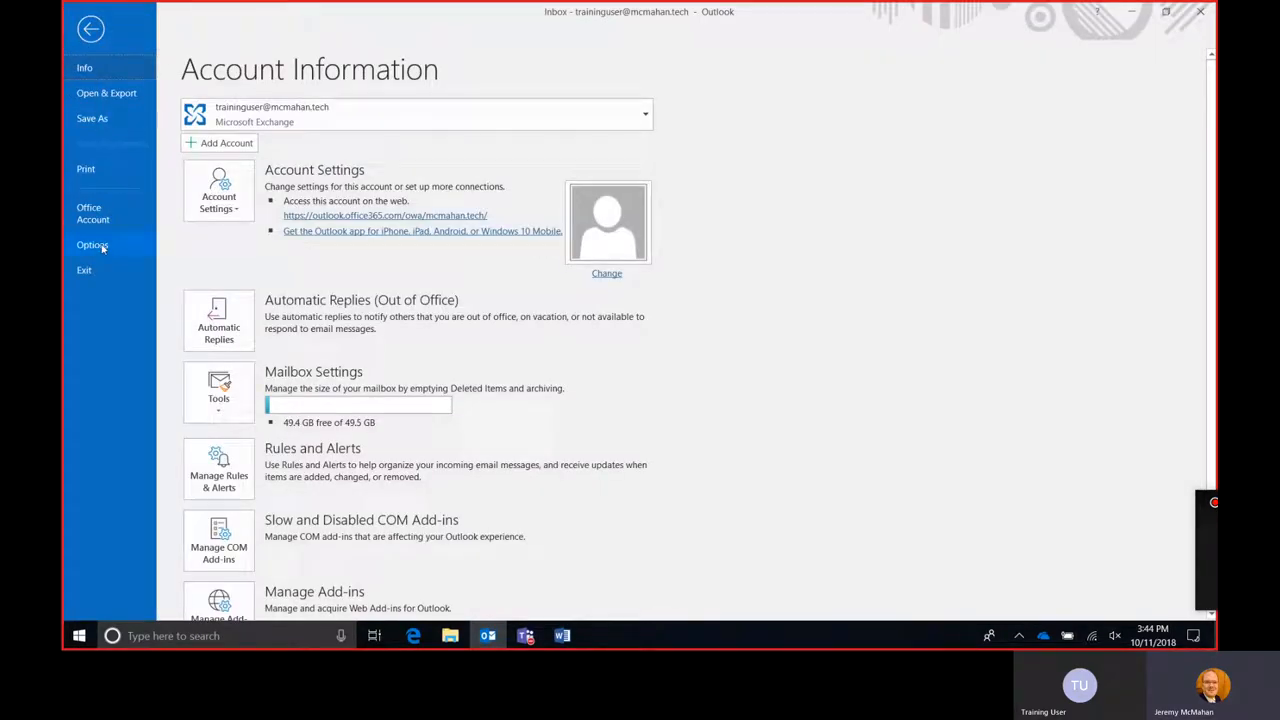
Open Outlook Options on the Mail page and launch the Signatures settings.
{"action": "left_click", "coordinate": [92, 245]}
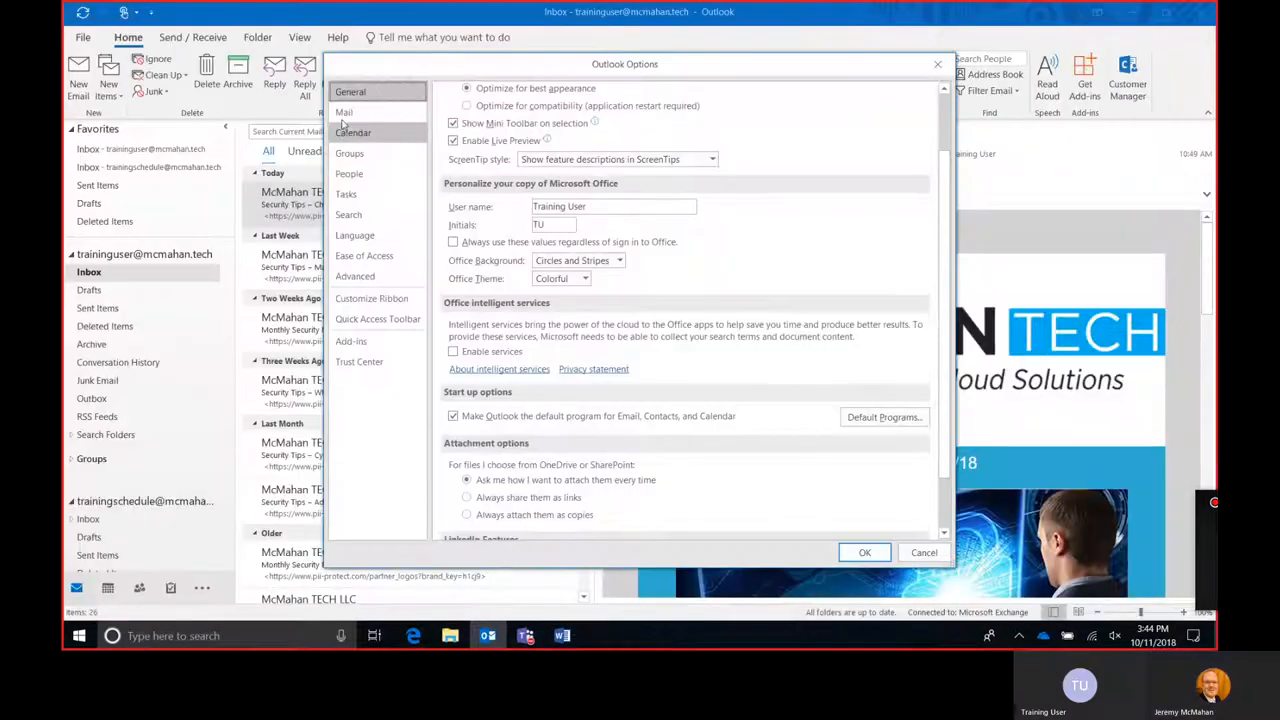
{"action": "left_click", "coordinate": [344, 112]}
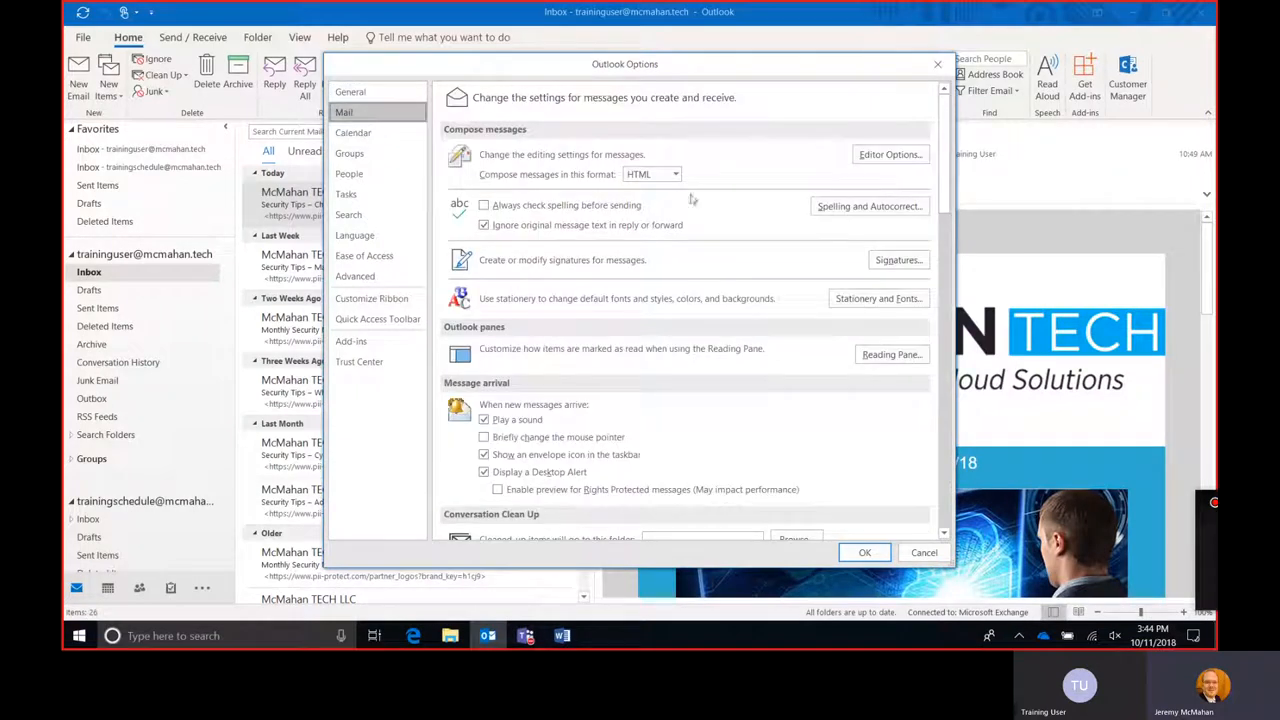
{"action": "left_click", "coordinate": [897, 260]}
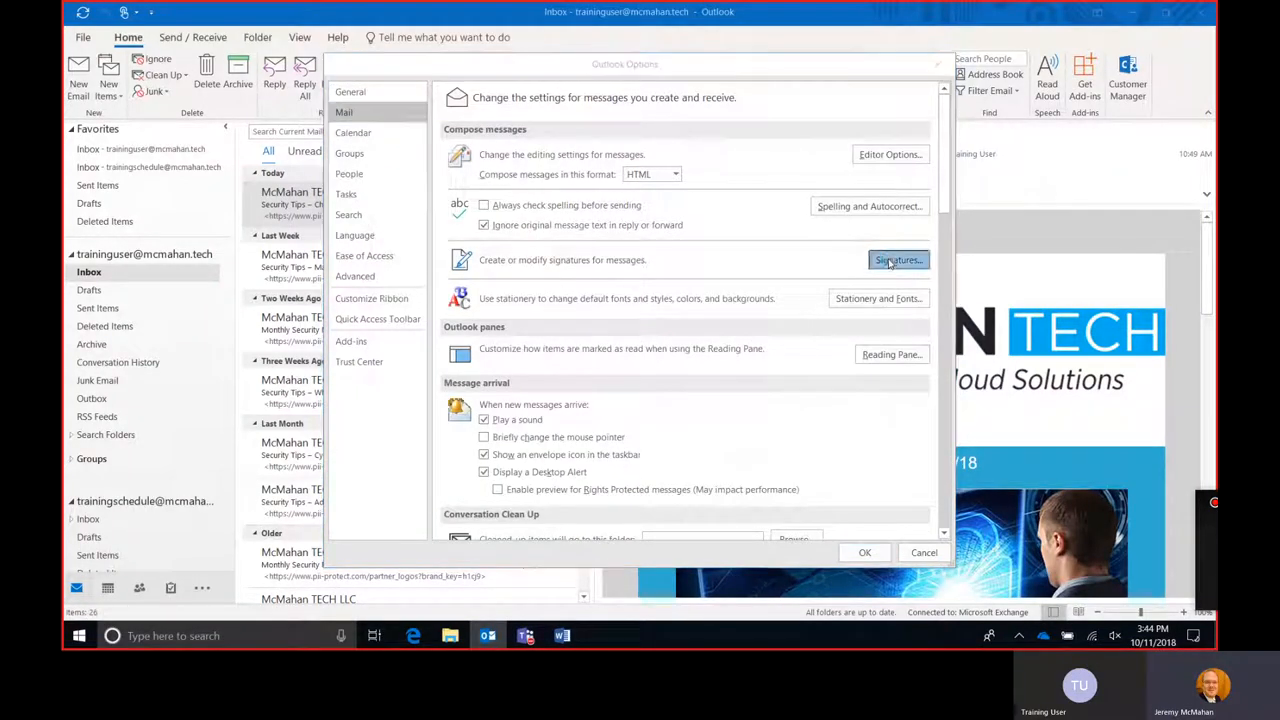
Set new-message and reply signatures to (none), delete Demo Signature, and check a new email.
{"action": "left_click", "coordinate": [895, 260]}
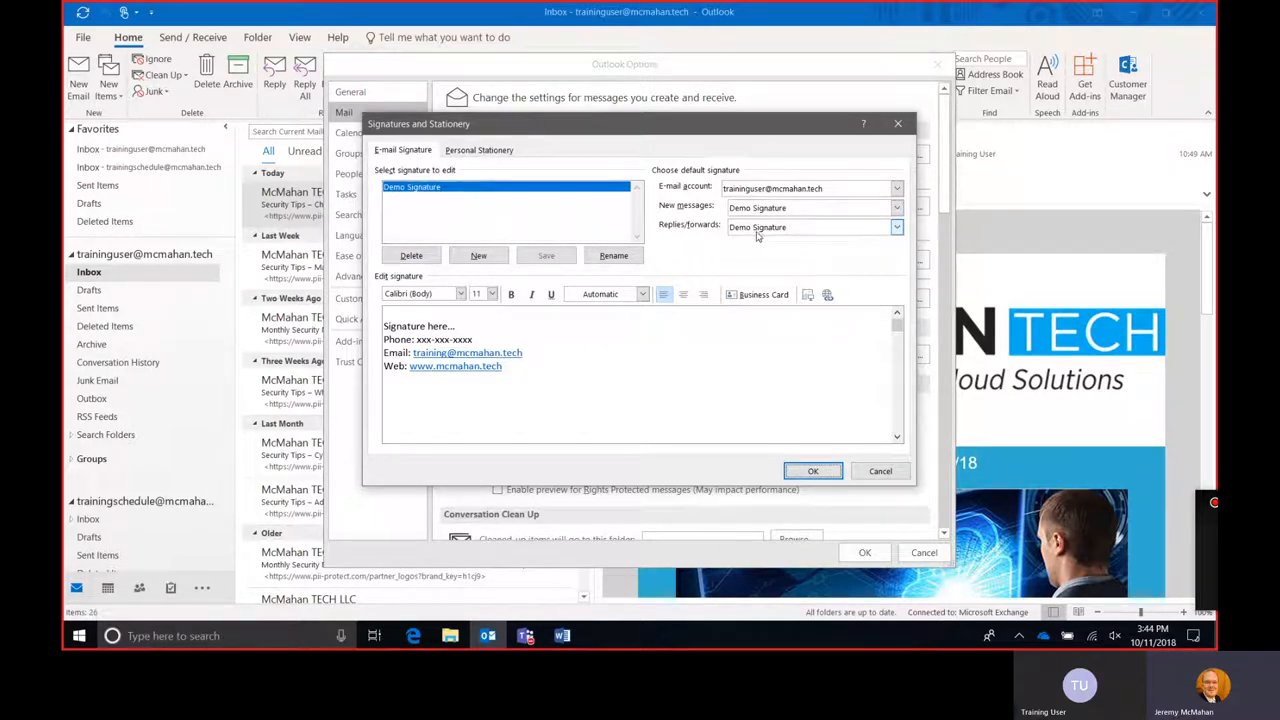
{"action": "left_click", "coordinate": [895, 226]}
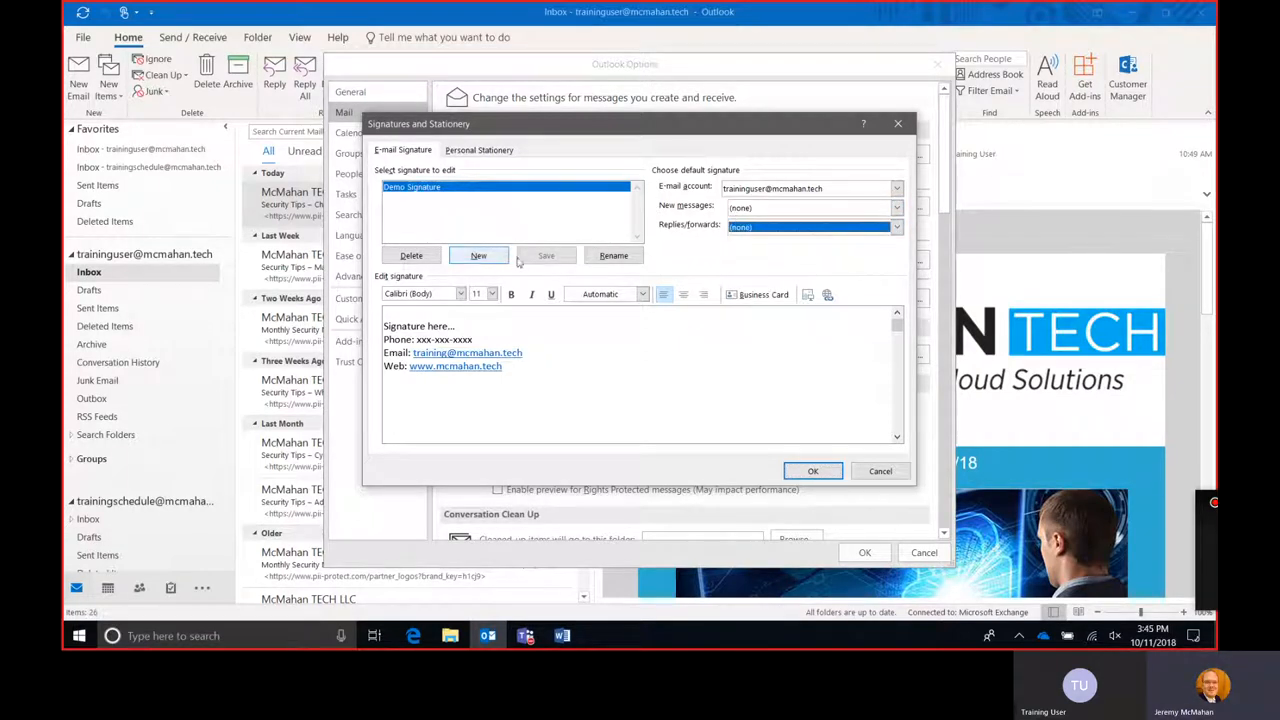
{"action": "left_click", "coordinate": [411, 255]}
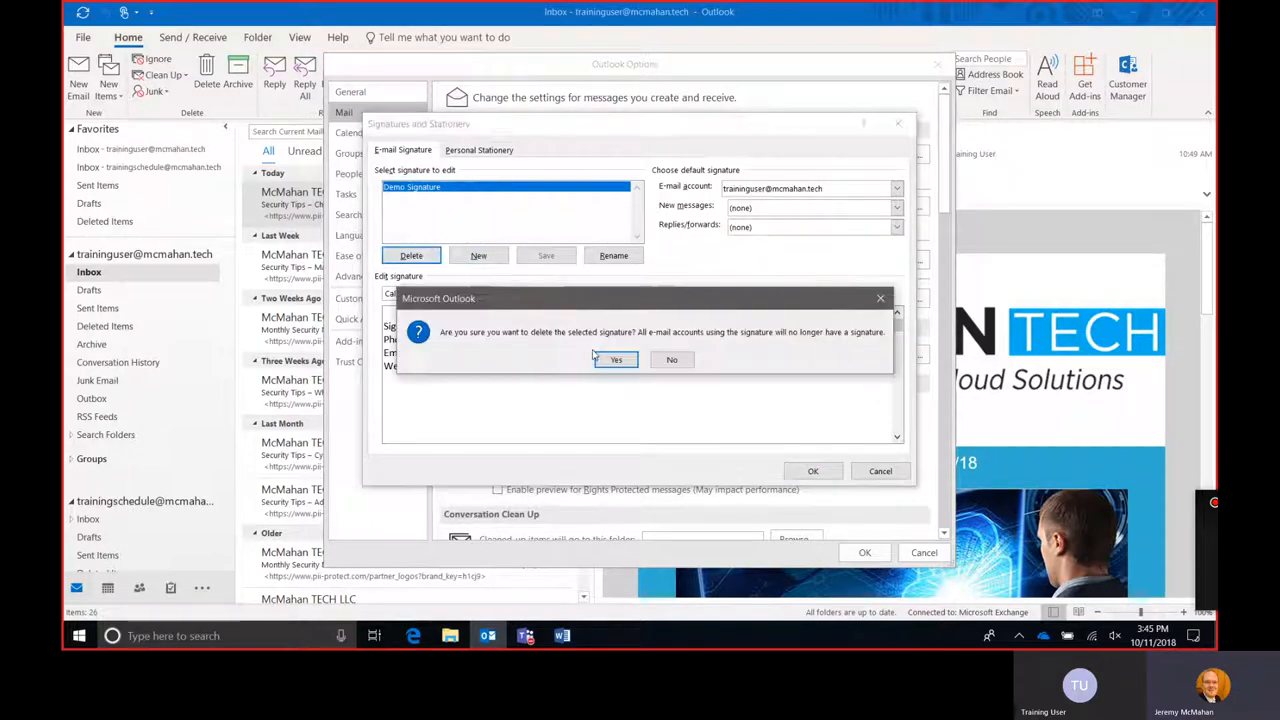
{"action": "left_click", "coordinate": [615, 359]}
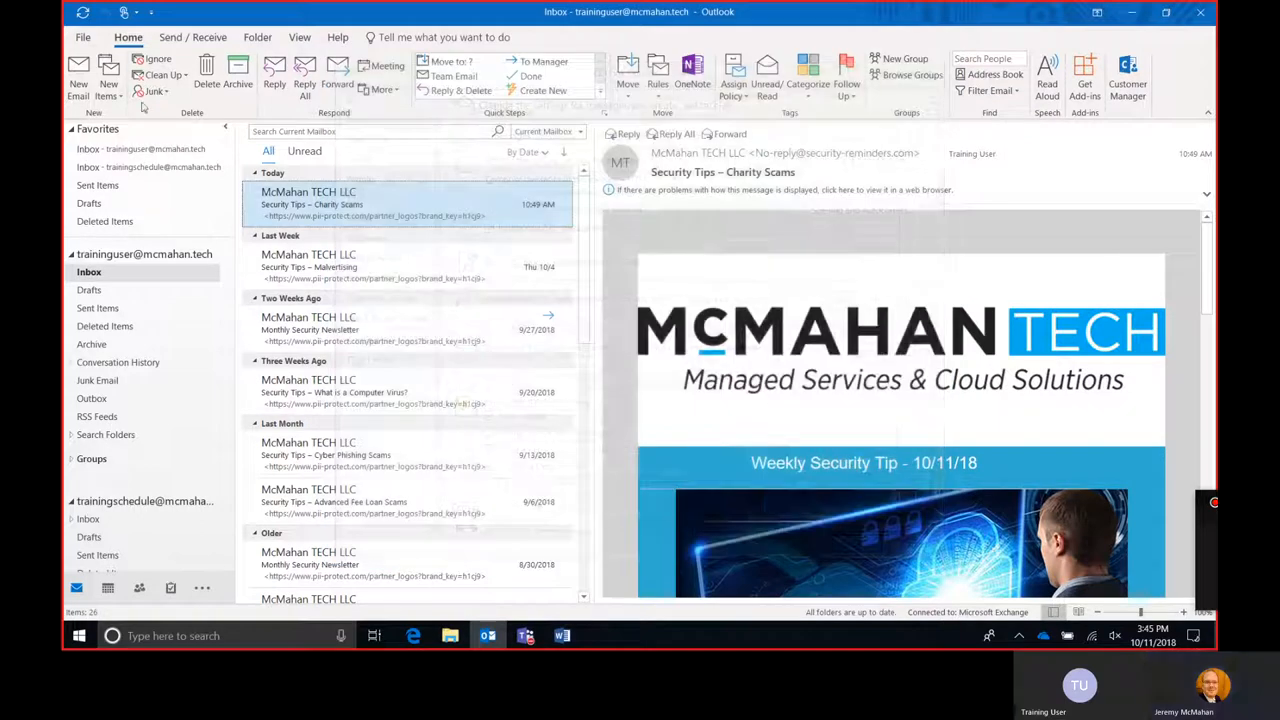
{"action": "left_click", "coordinate": [77, 75]}
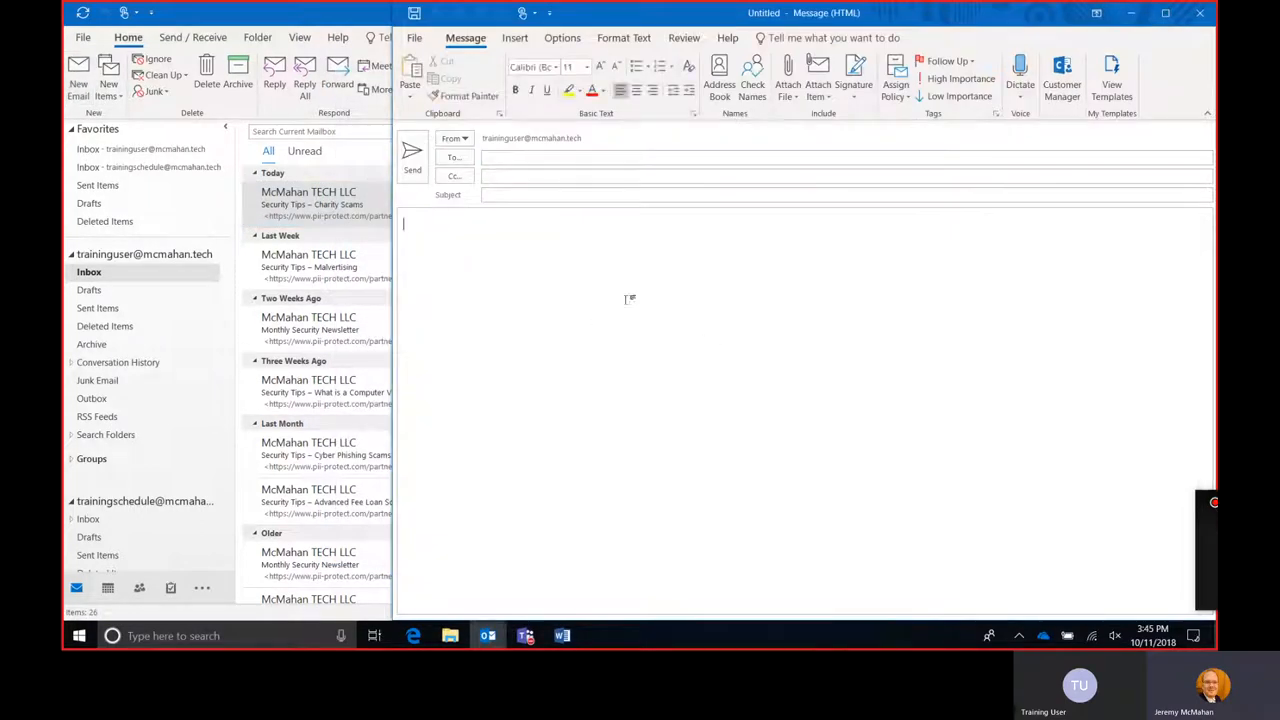